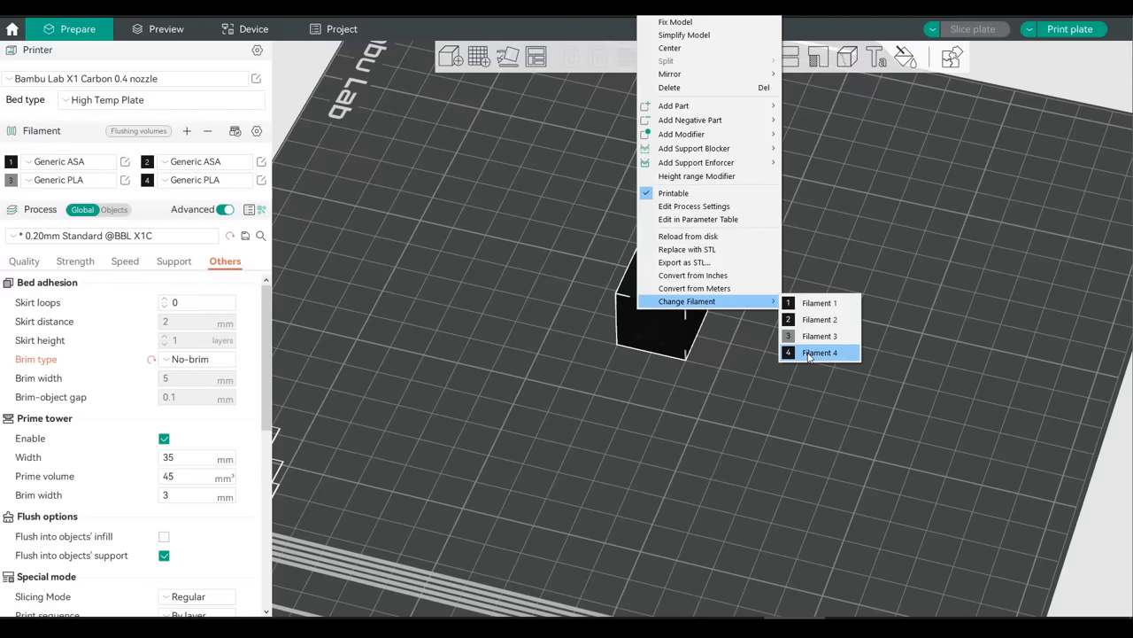
Assign the cube to filament 4 and send it with AMS disabled so the external spool prints
click(819, 353)
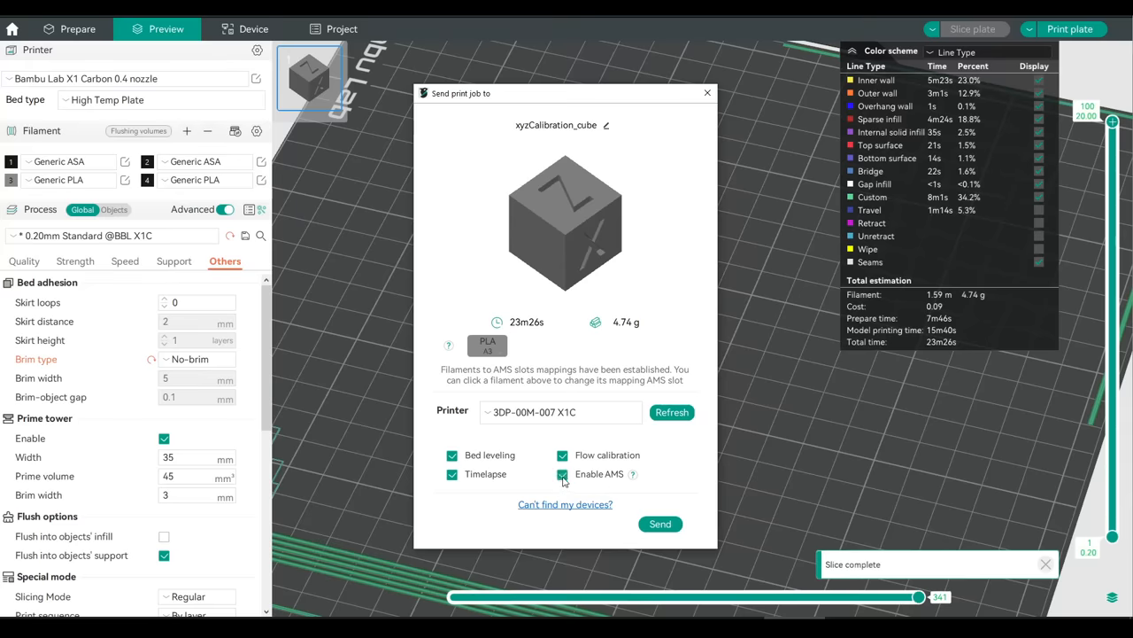
click(562, 474)
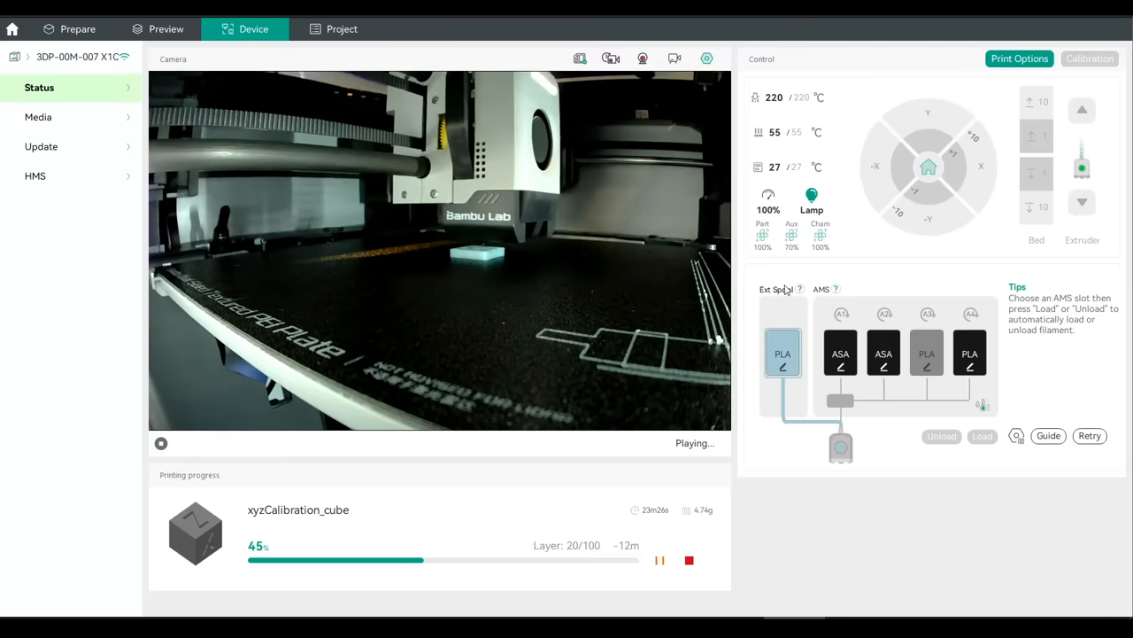
mouse_move(879, 479)
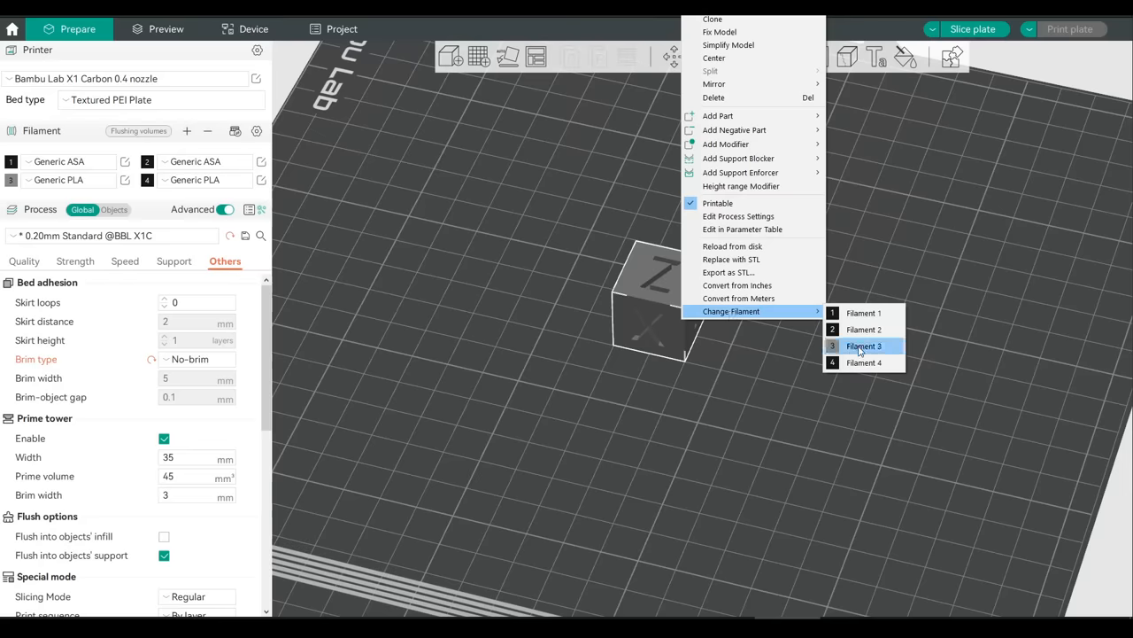
Assign the cube to filament 3 and slice the plate for the send dialog
click(864, 345)
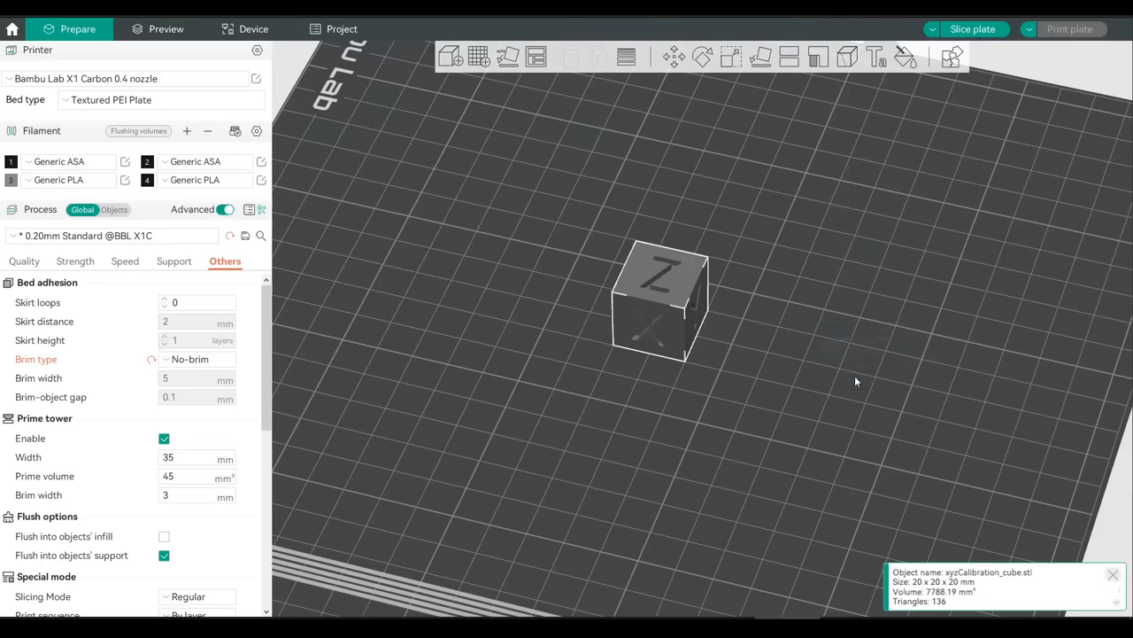
click(1070, 29)
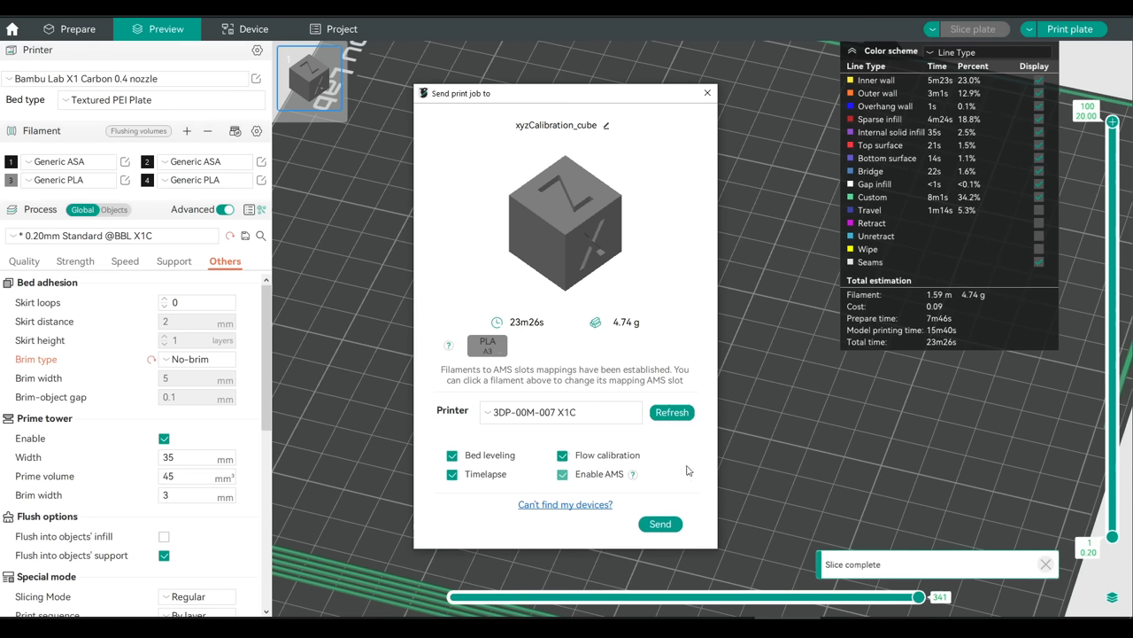
mouse_move(690, 475)
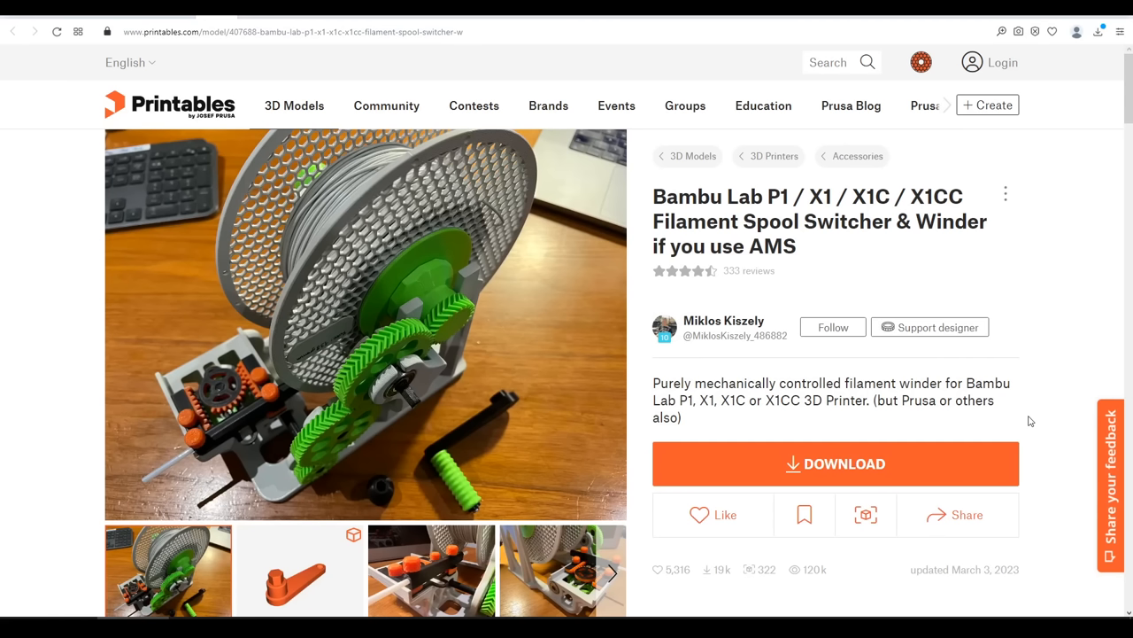
mouse_move(1065, 413)
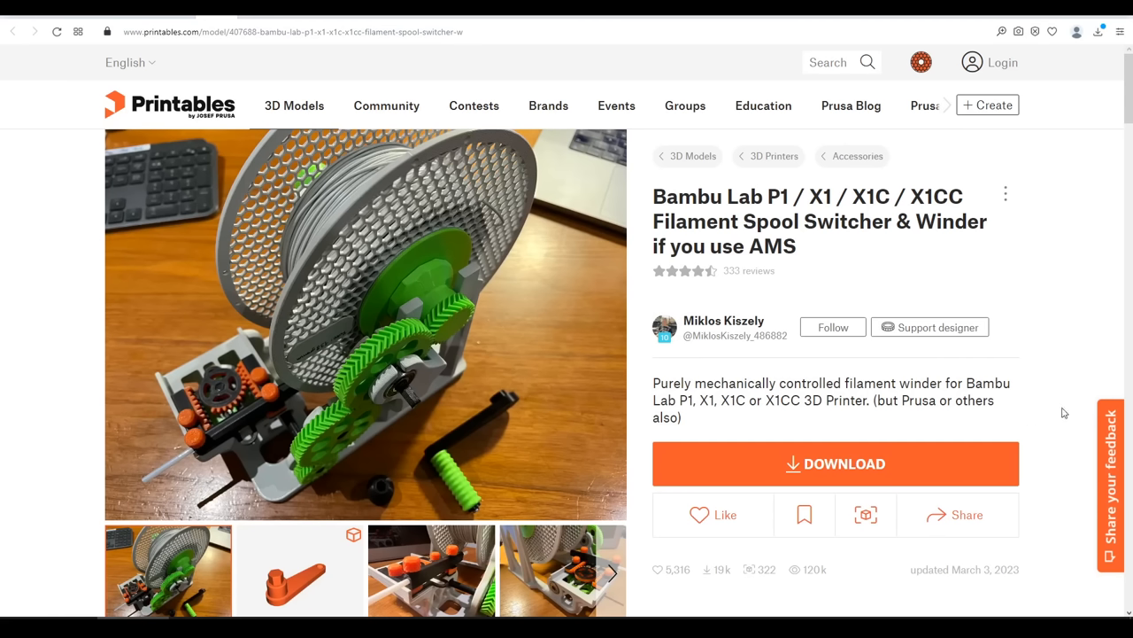
mouse_move(577, 371)
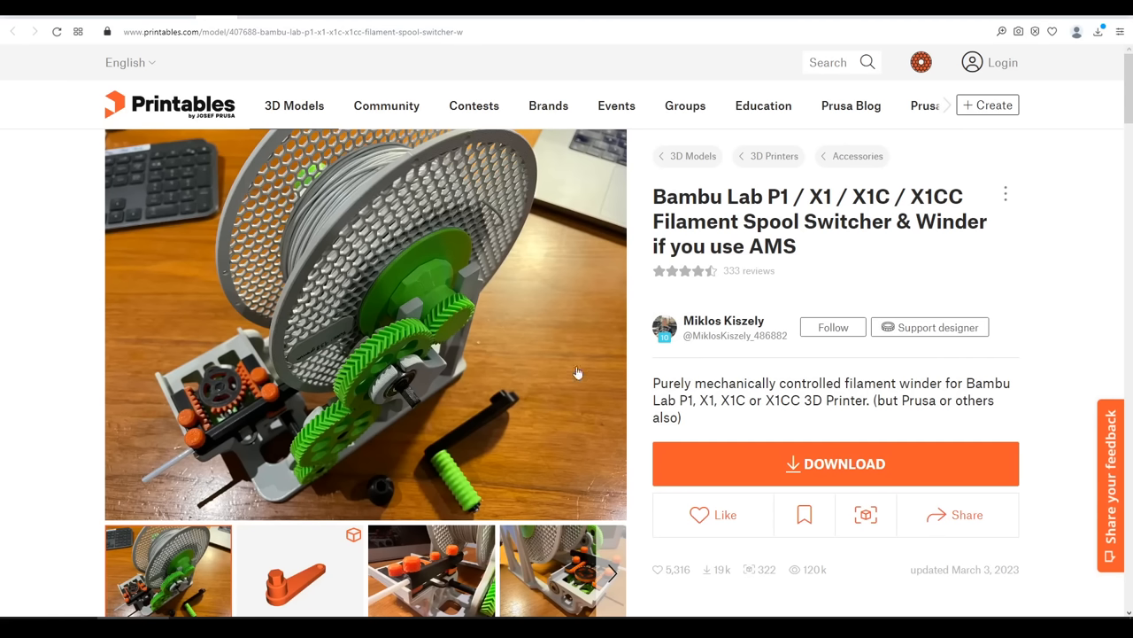
Scroll down the spool switcher model page to reveal its Details tabs
scroll(down, 3)
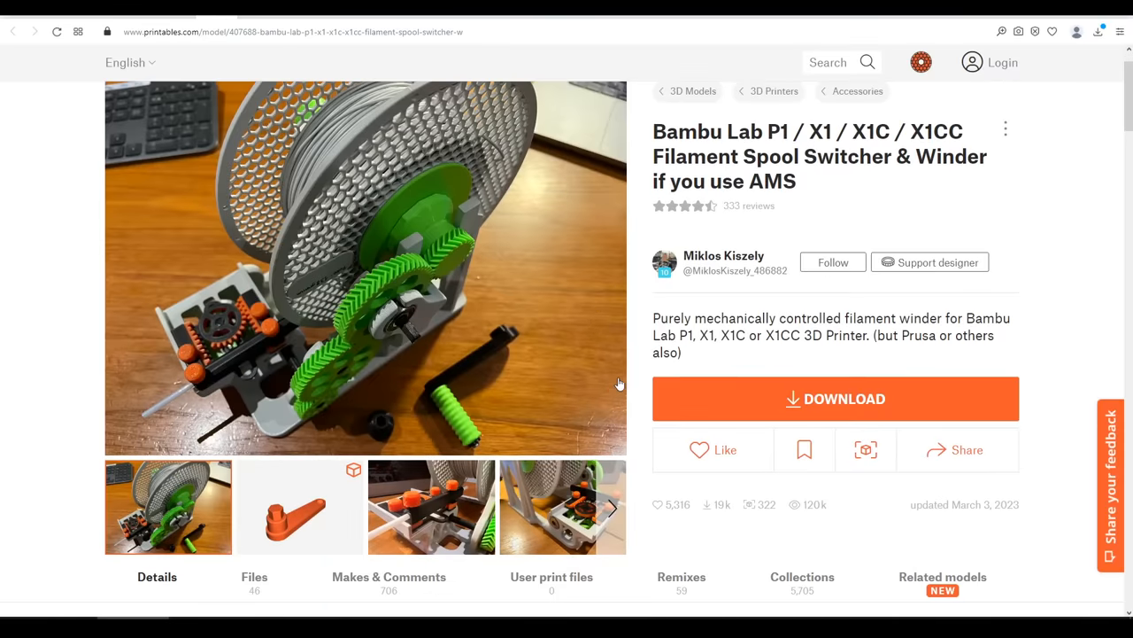
mouse_move(642, 381)
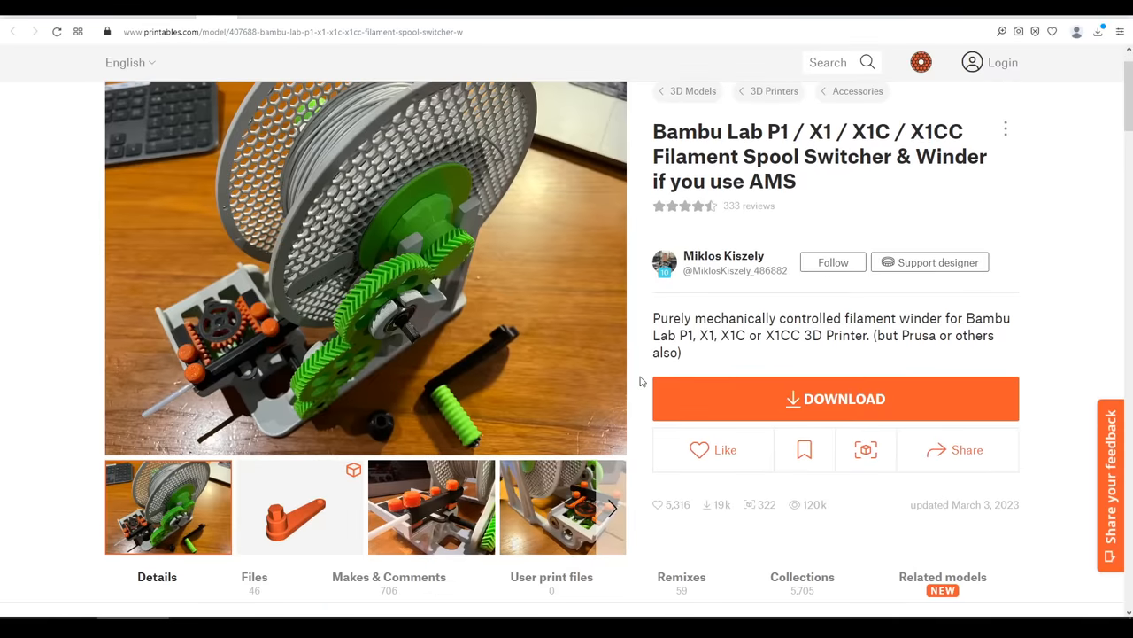
scroll(down, 3)
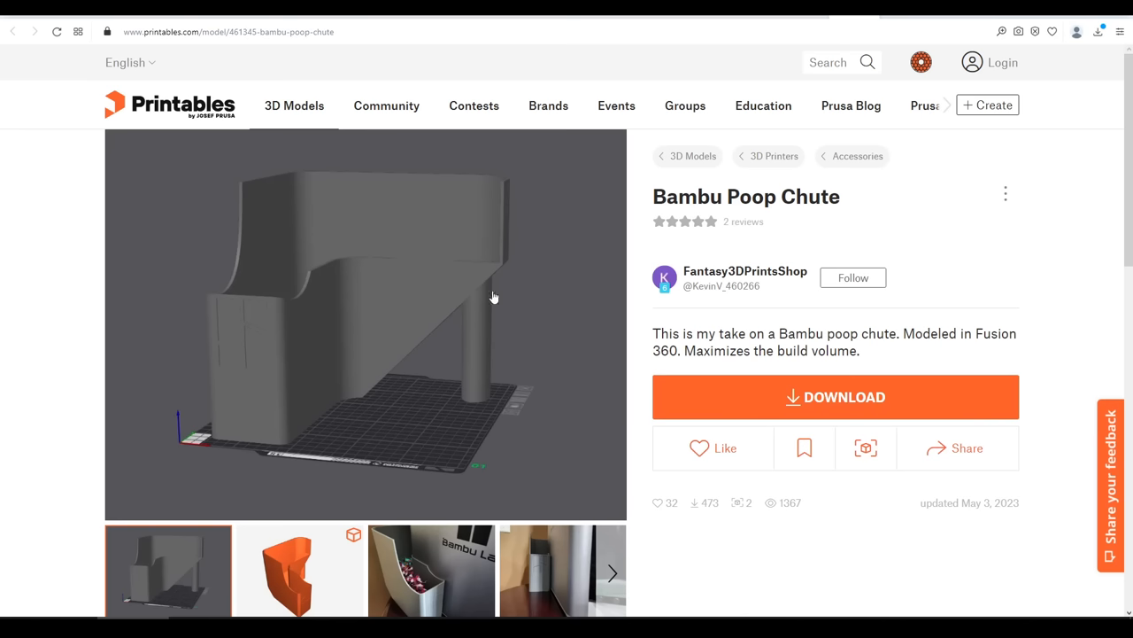
mouse_move(480, 225)
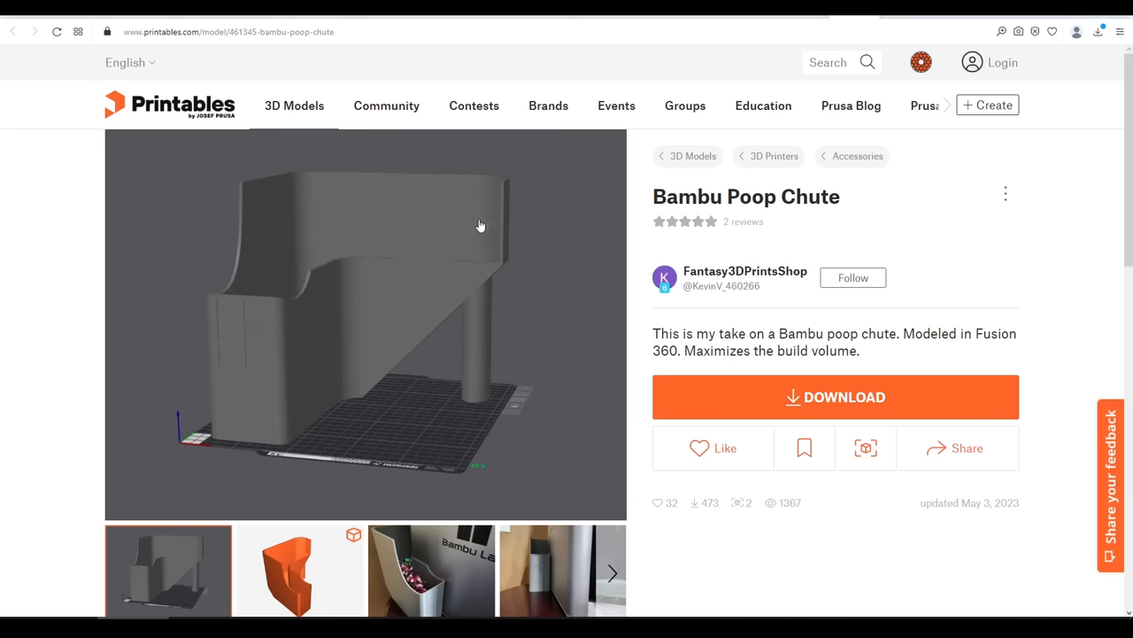